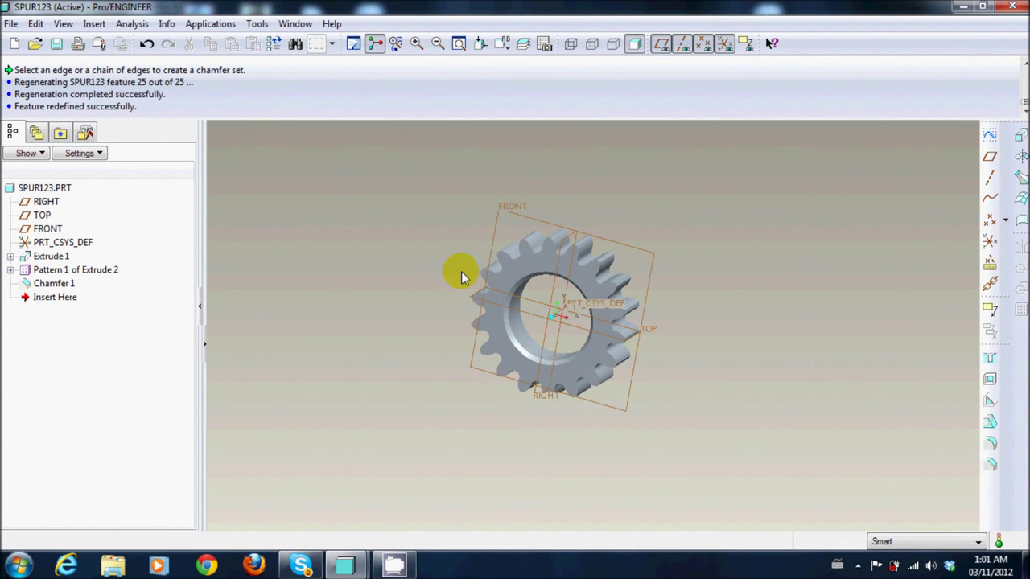
Start a new Part file with Solid subtype and the default name.
scroll(up, 3)
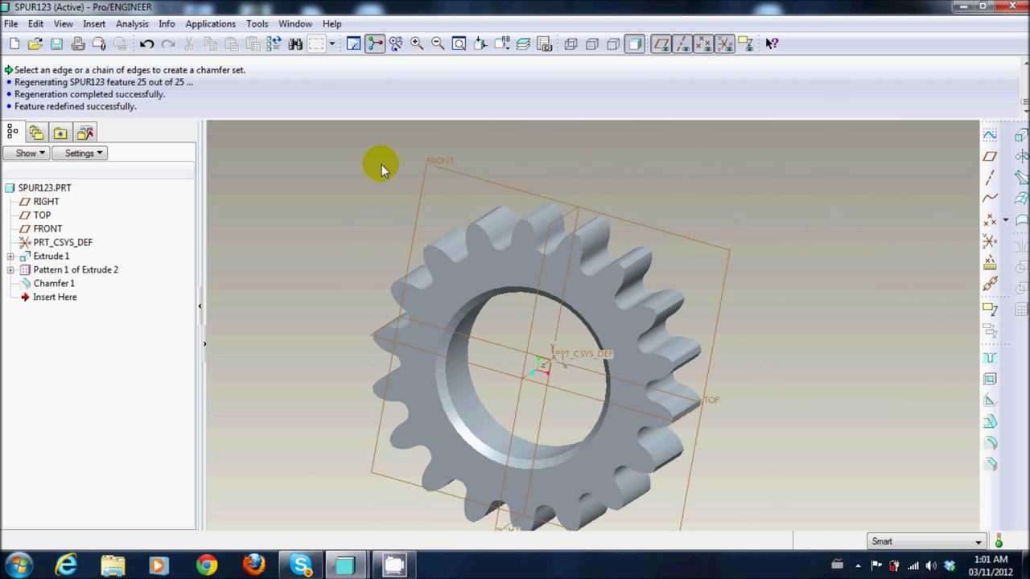
click(13, 44)
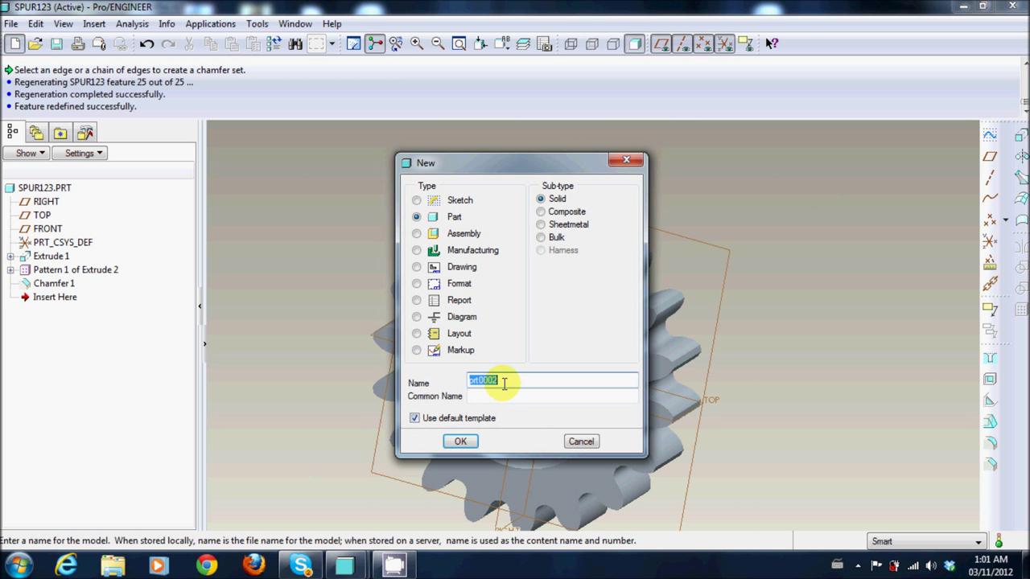
Create the empty part PRT0002 from the mmns_part_solid template.
click(460, 441)
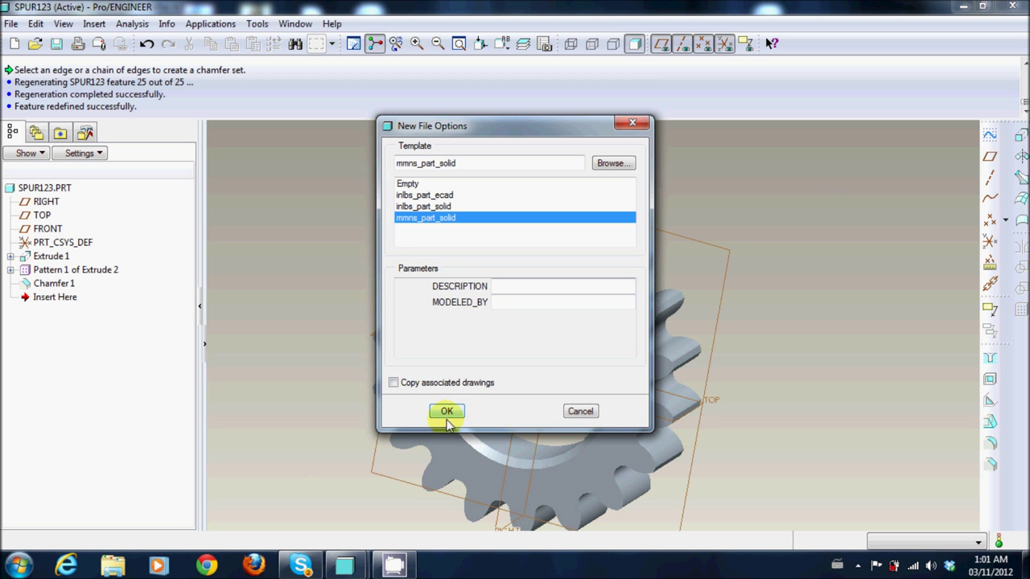
click(446, 412)
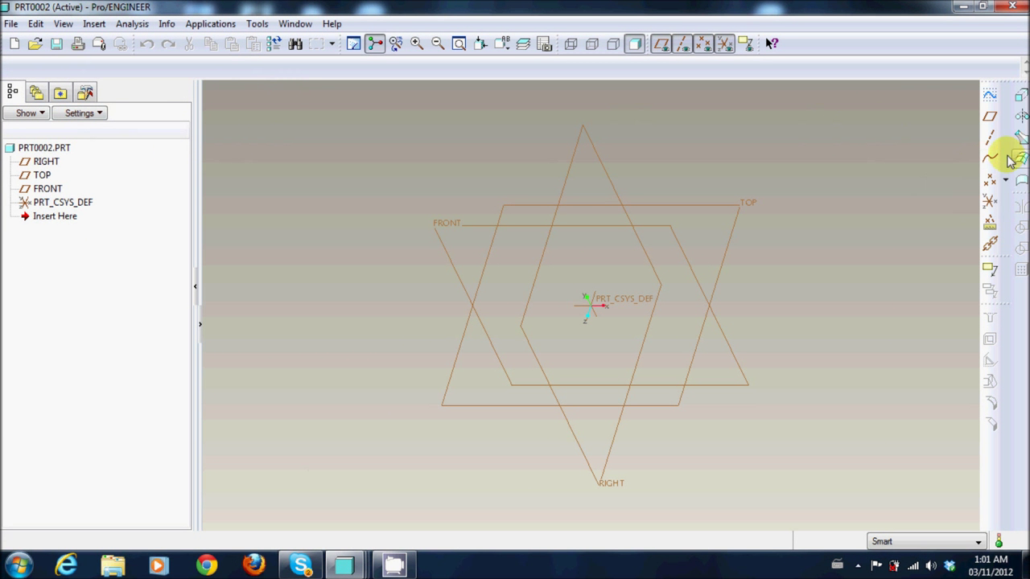
Extrude a 20.00 mm thick ring from two concentric circles sketched on FRONT.
click(1016, 155)
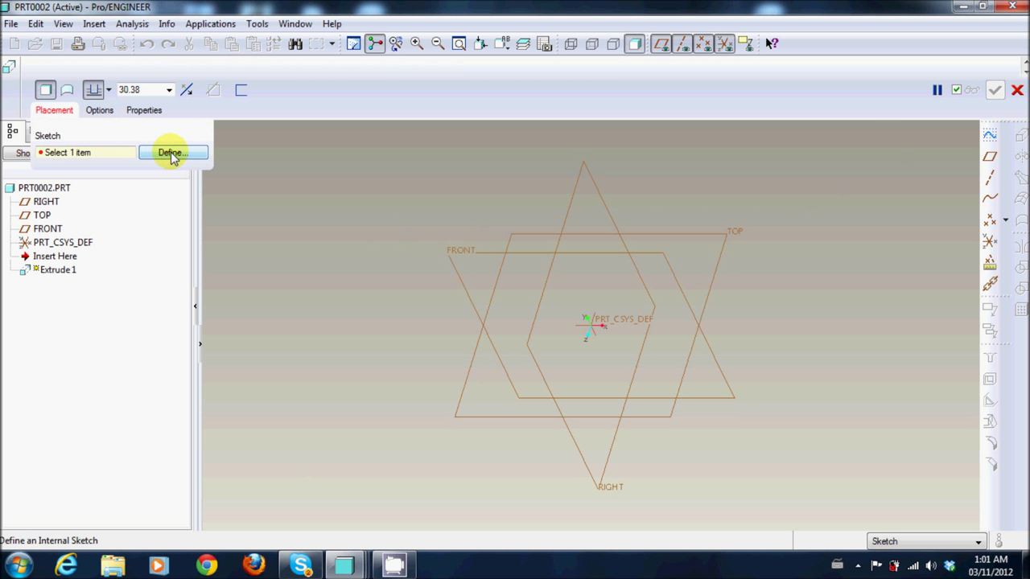
click(173, 152)
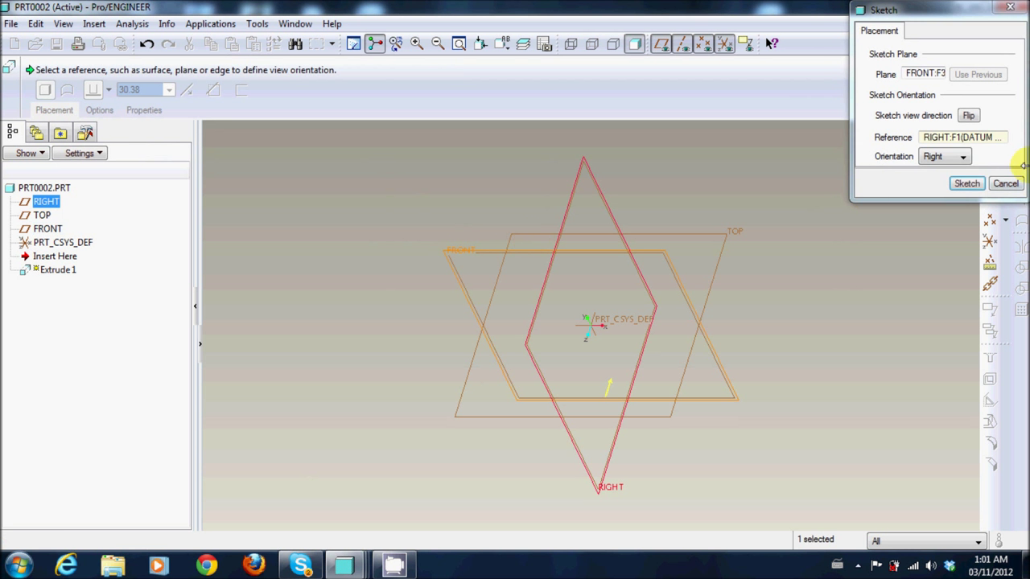
click(966, 183)
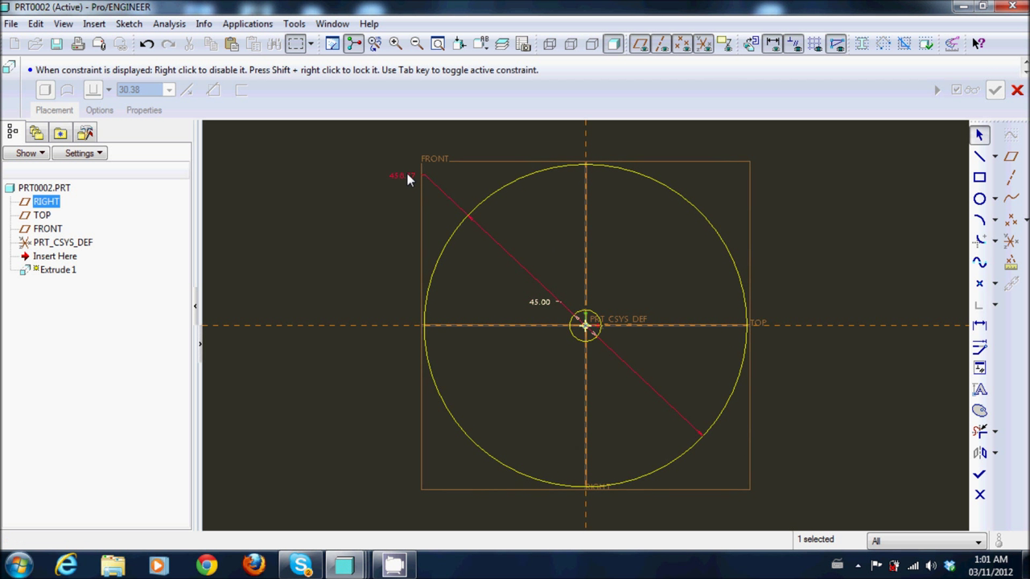
double_click(400, 176)
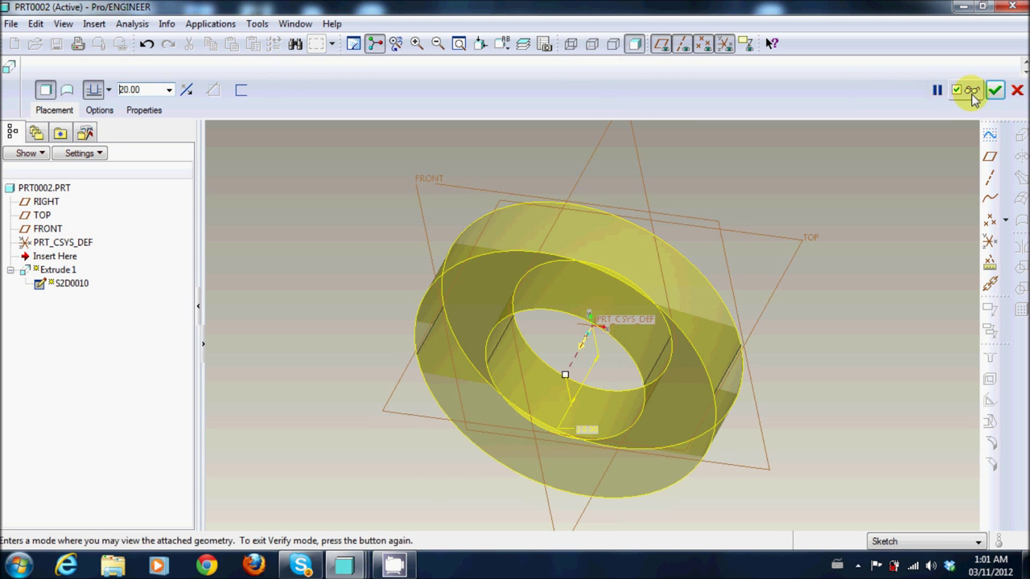
click(1000, 94)
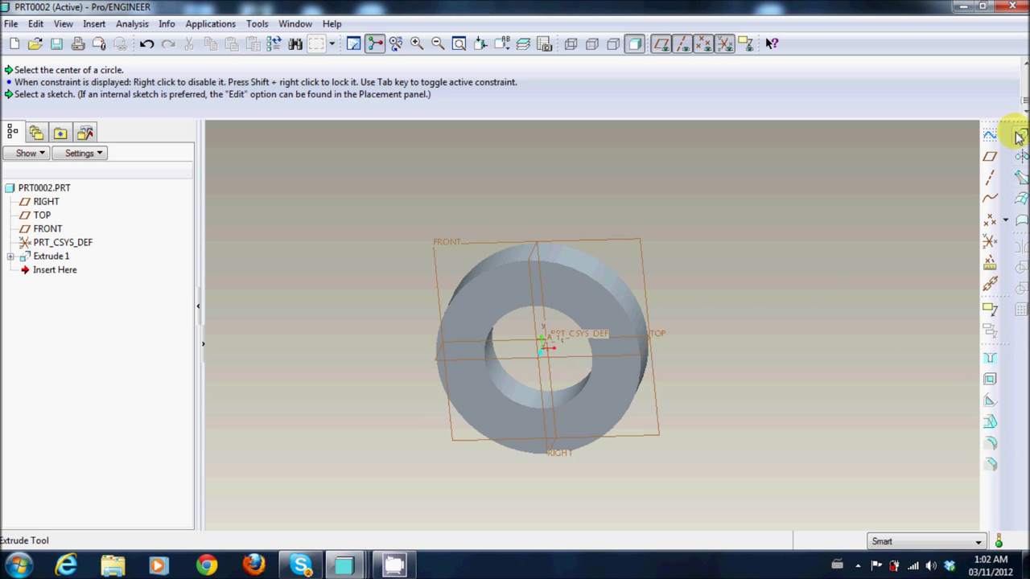
Start Extrude 2 sketched on the ring's front face with ring edges as references.
click(1016, 137)
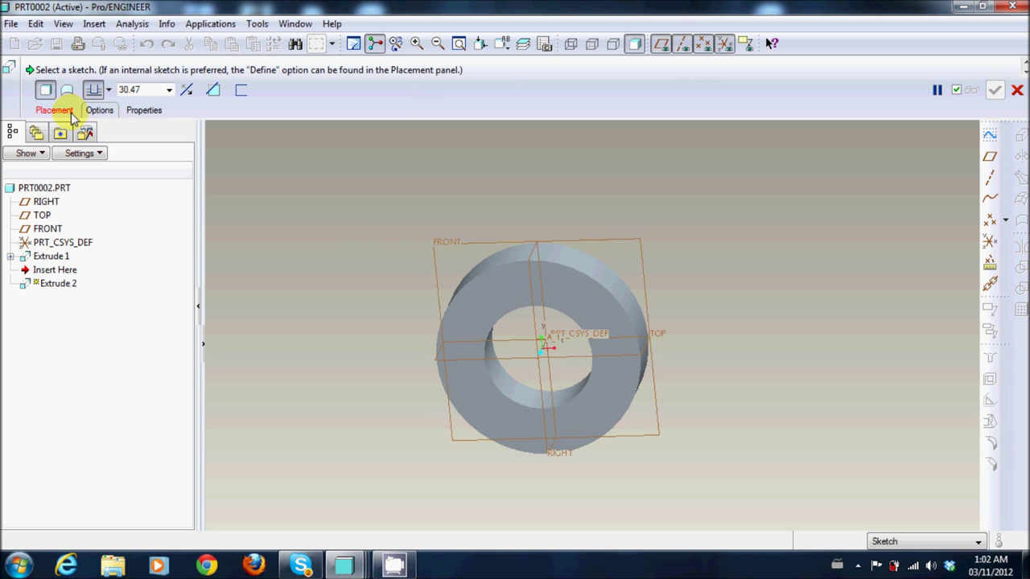
click(515, 306)
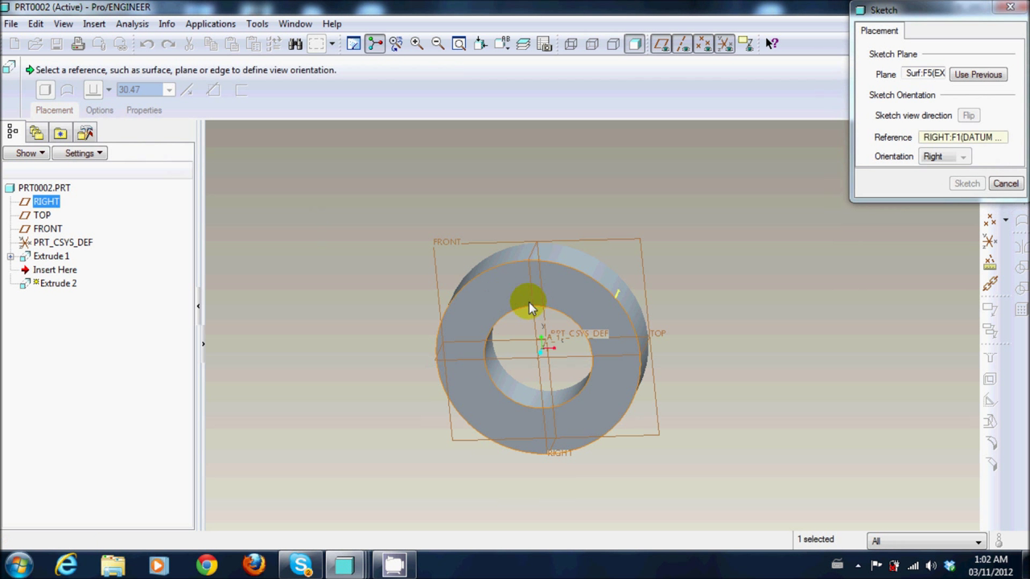
click(966, 182)
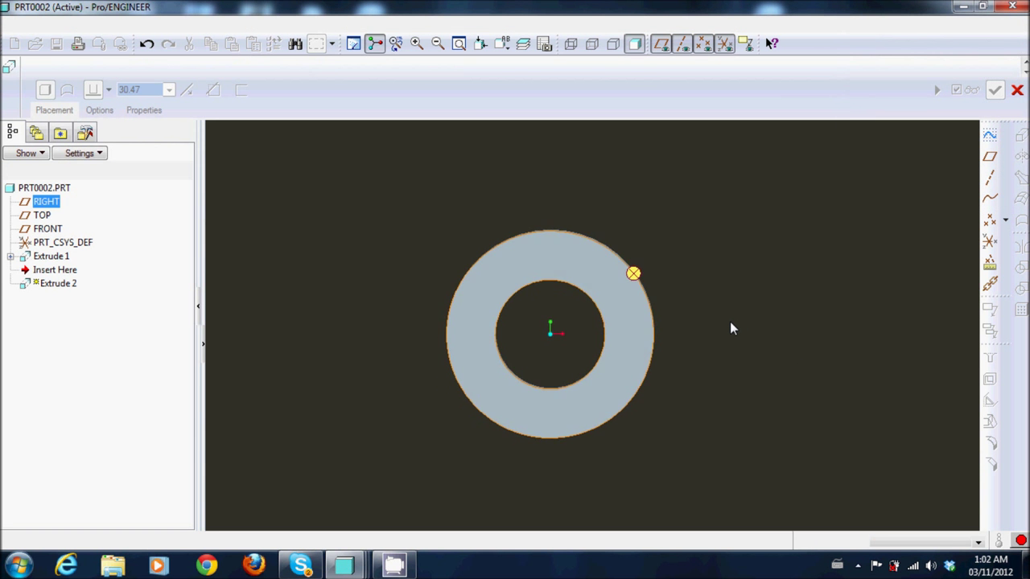
click(632, 274)
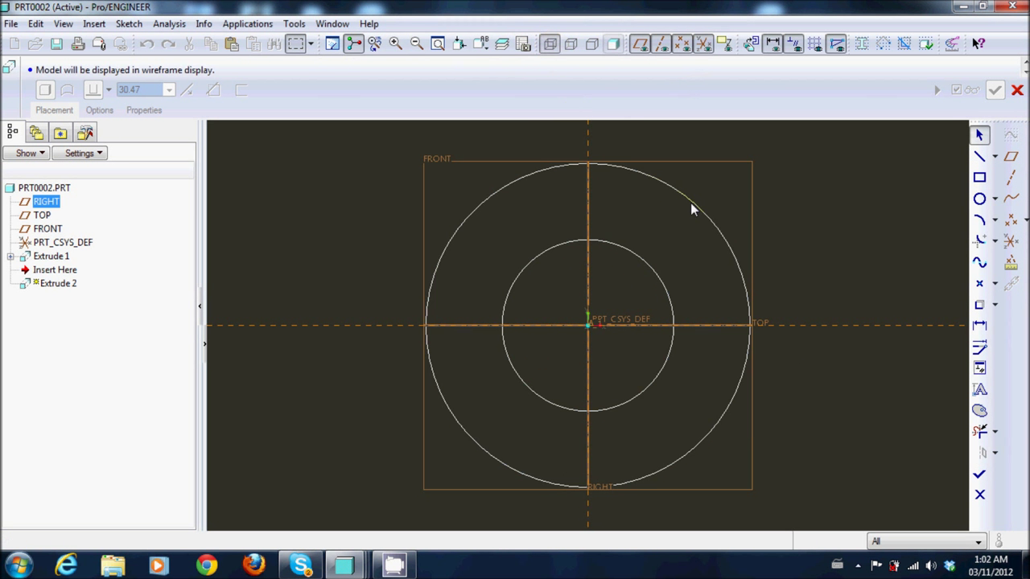
click(148, 23)
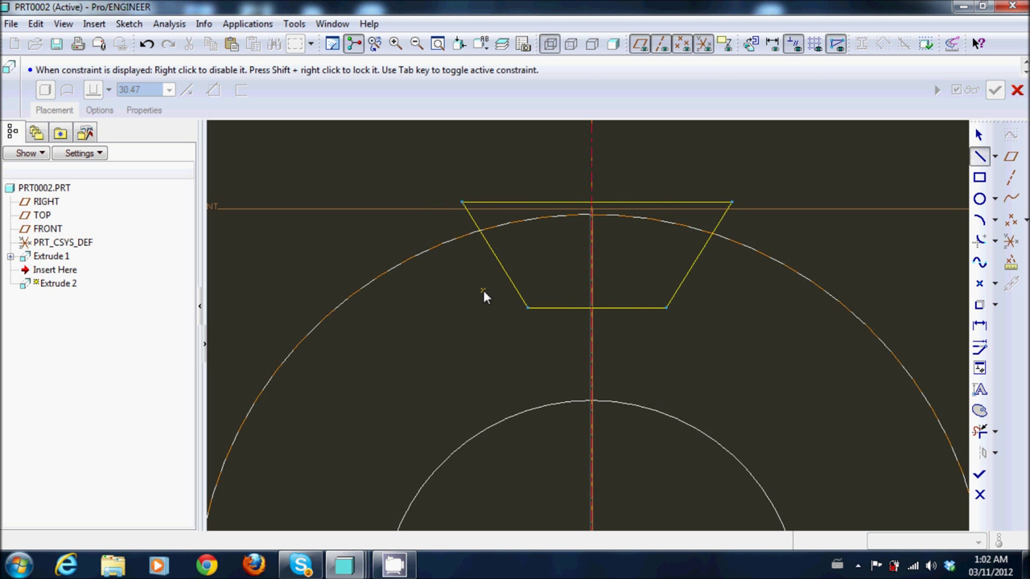
mouse_move(468, 301)
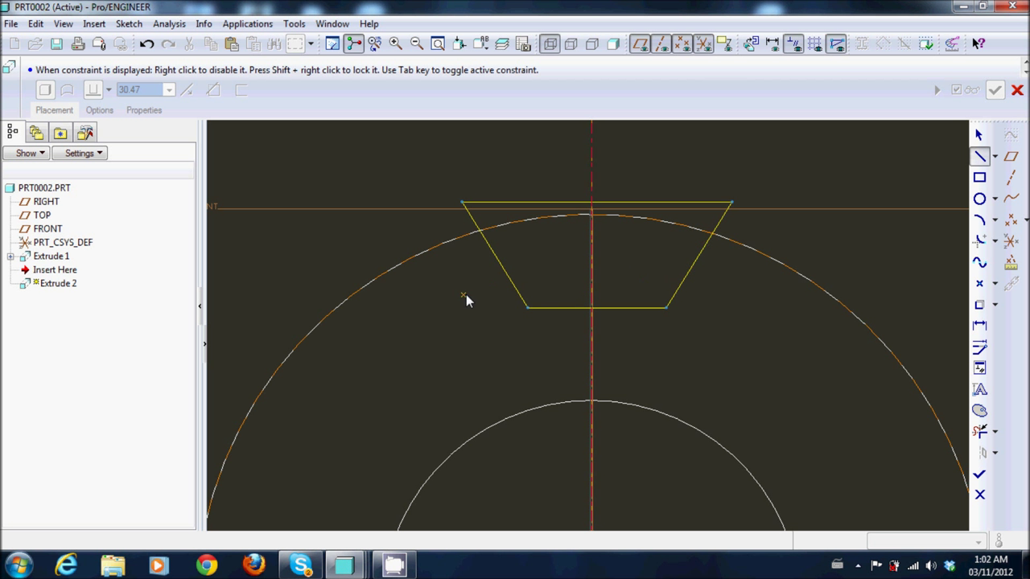
mouse_move(211, 46)
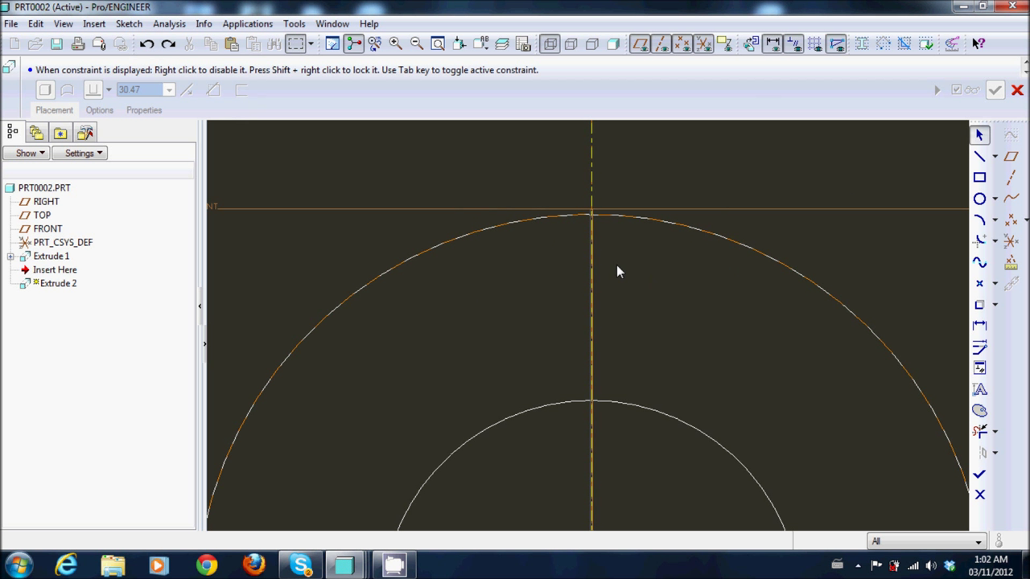
mouse_move(978, 262)
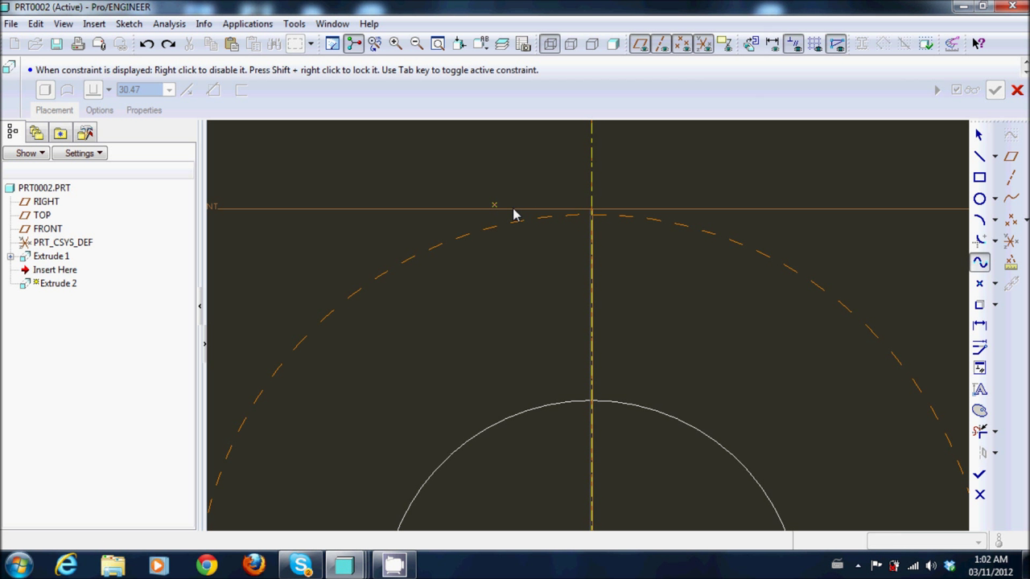
Sketch a spline tooth flank, try mirroring it, and add a horizontal tip line.
drag(495, 206, 543, 278)
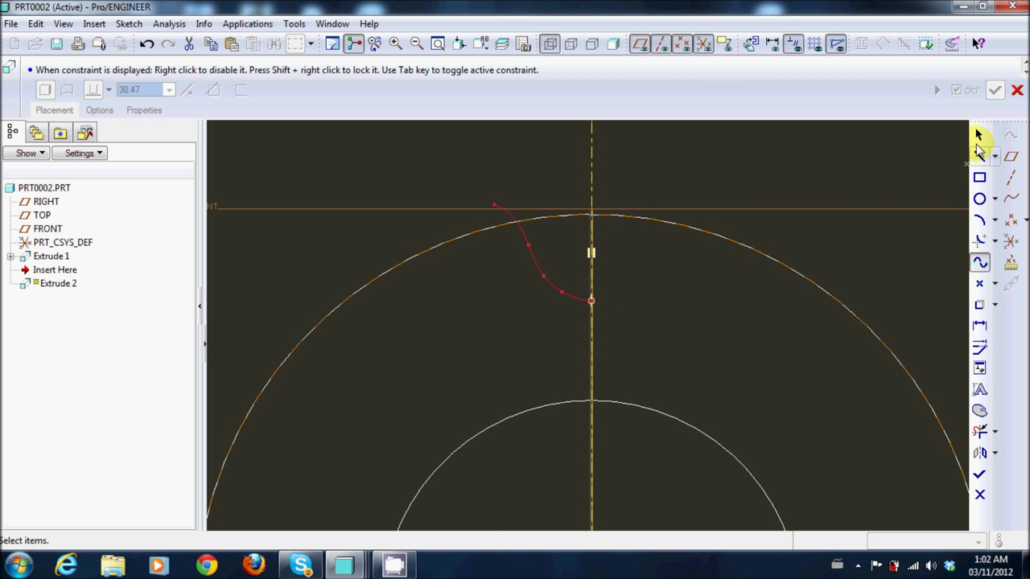
click(535, 256)
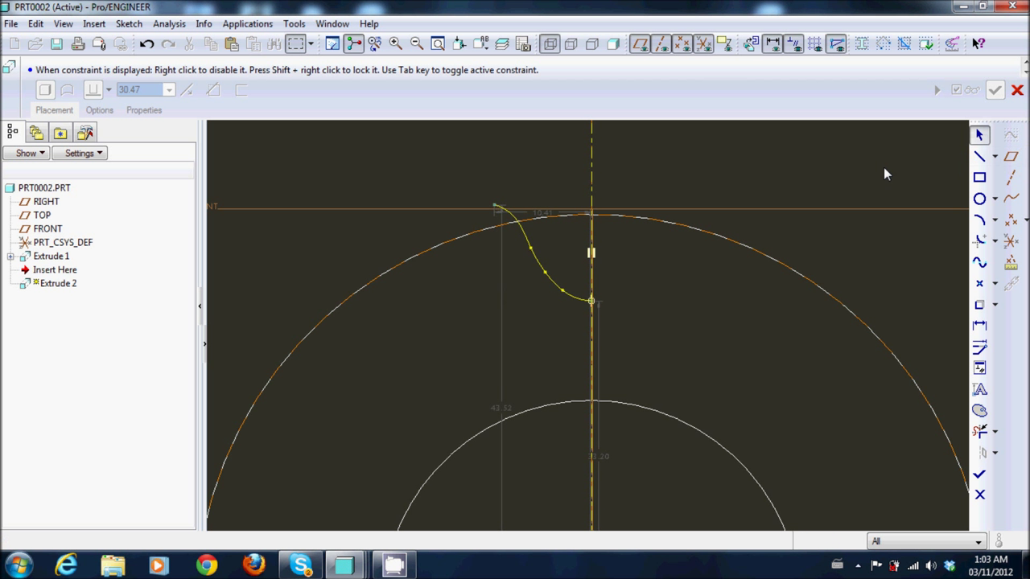
mouse_move(526, 189)
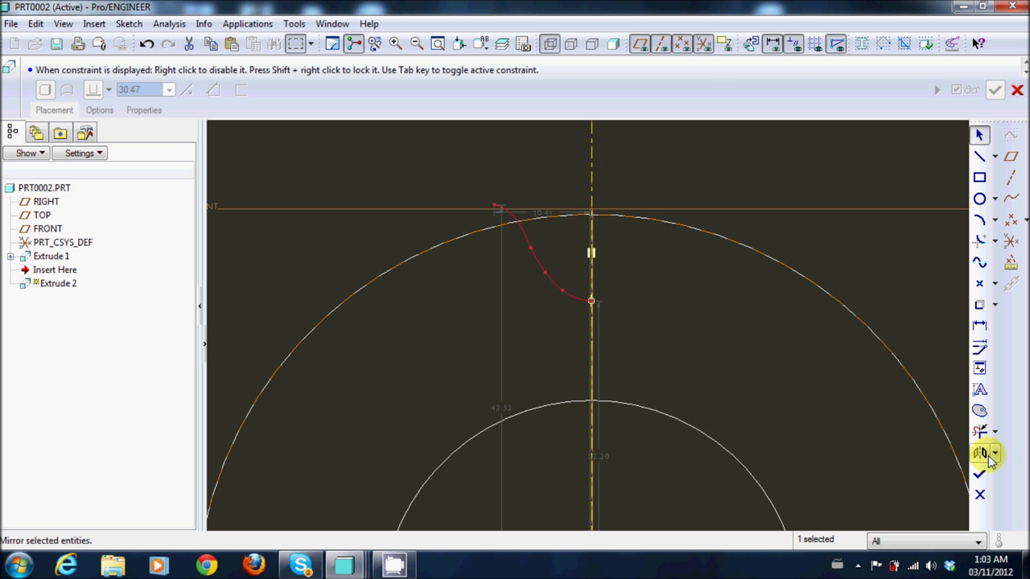
click(980, 451)
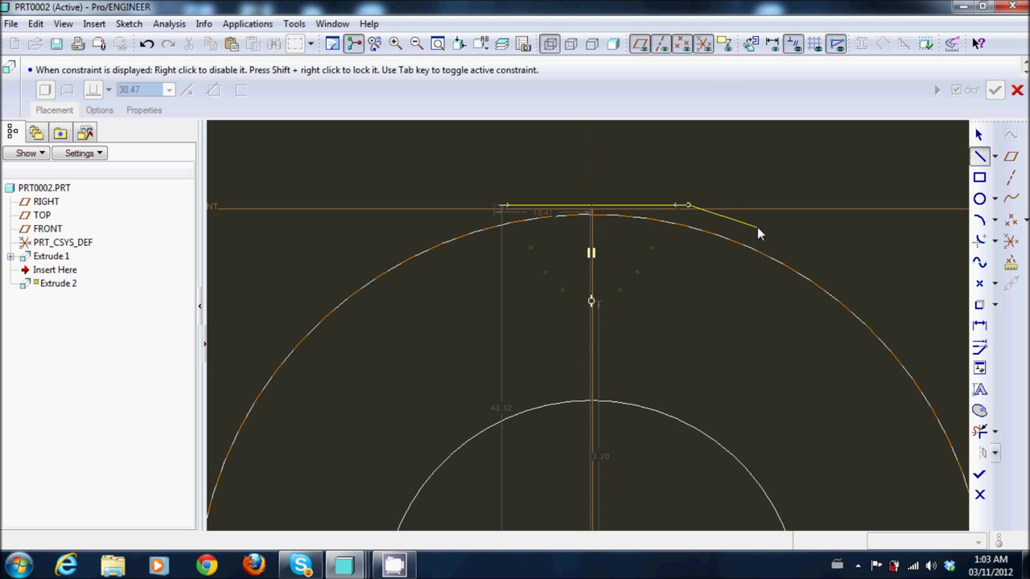
click(979, 474)
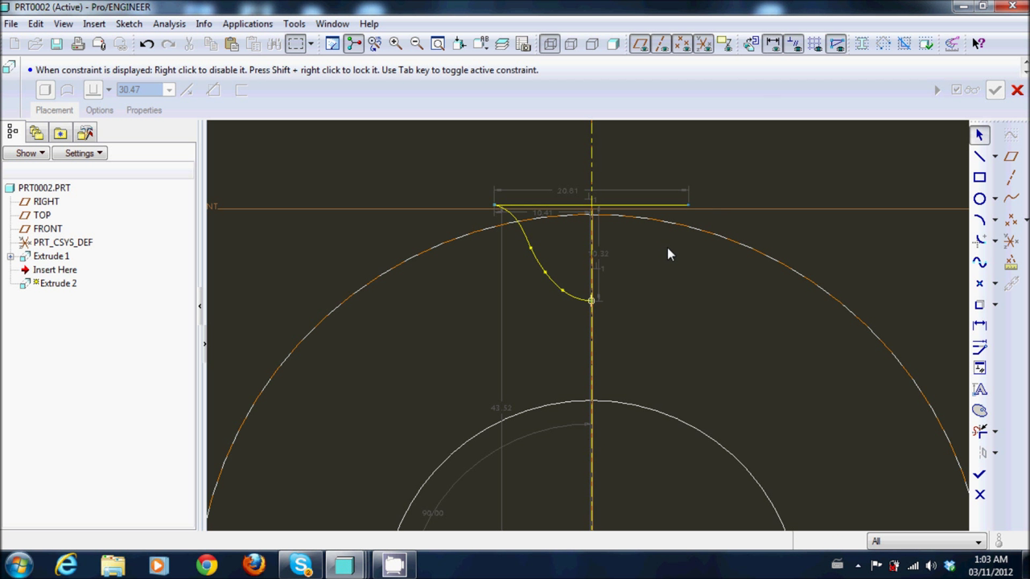
click(553, 287)
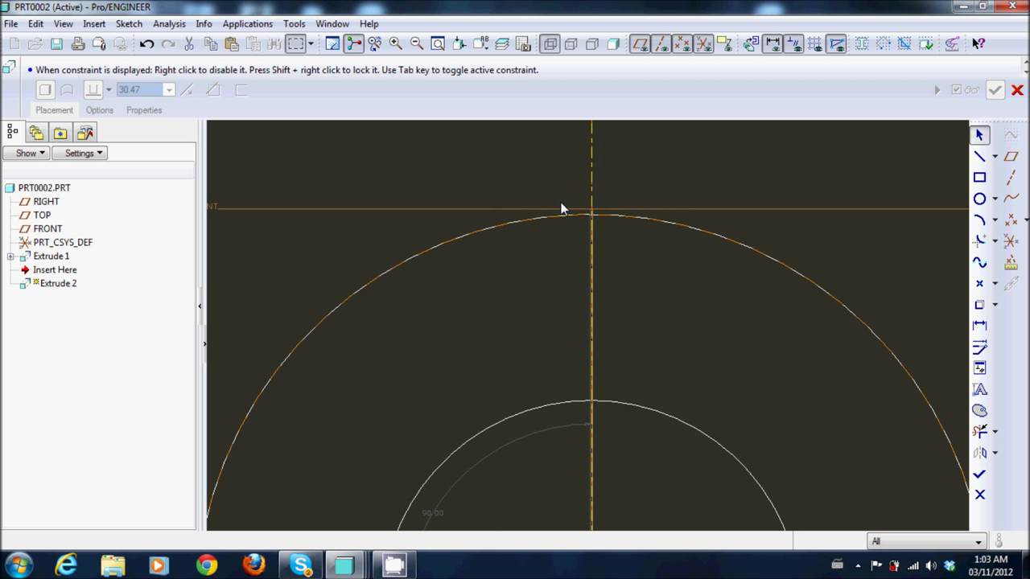
mouse_move(637, 206)
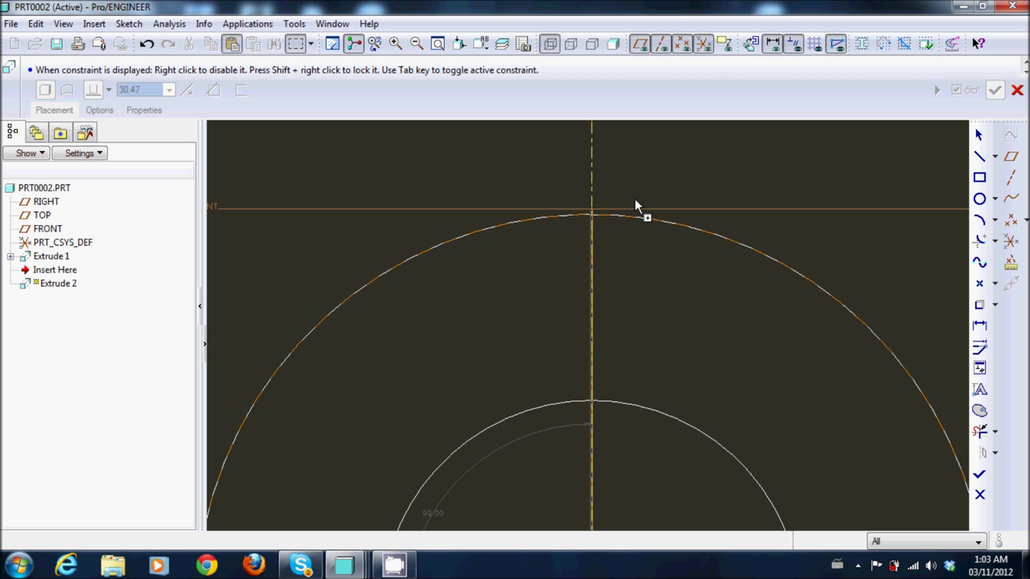
mouse_move(629, 190)
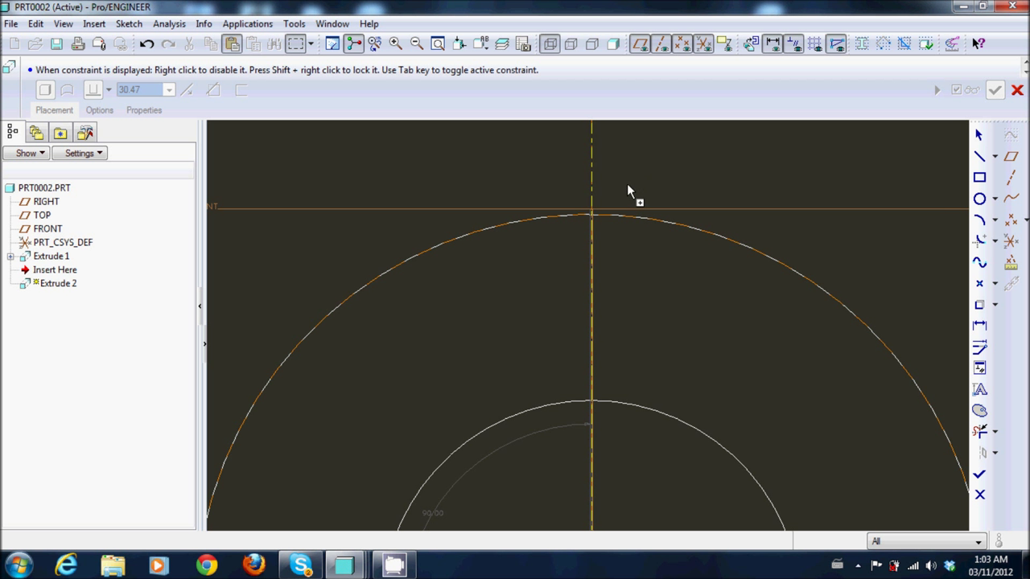
mouse_move(608, 187)
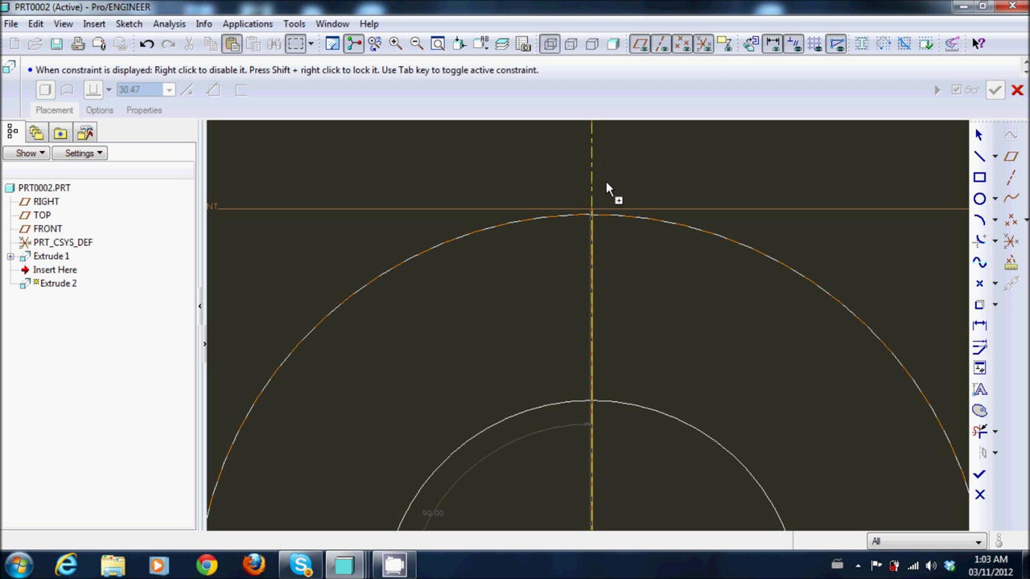
mouse_move(602, 218)
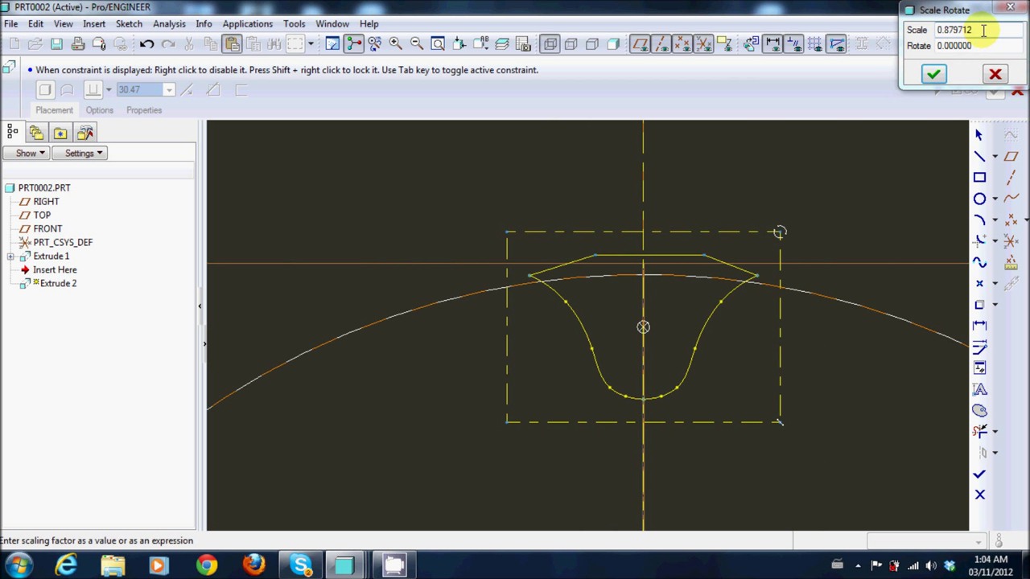
Set the tooth-space sketch's Scale to 1 and exit Sketcher.
text(1)
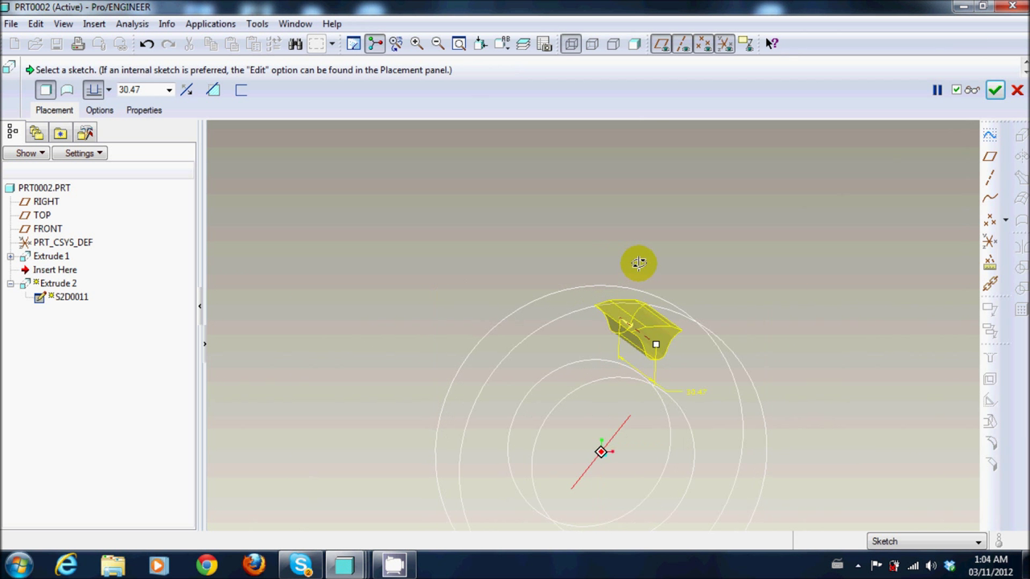
Finish Extrude 2 as a material-removing tooth-gap cut and select it.
click(211, 89)
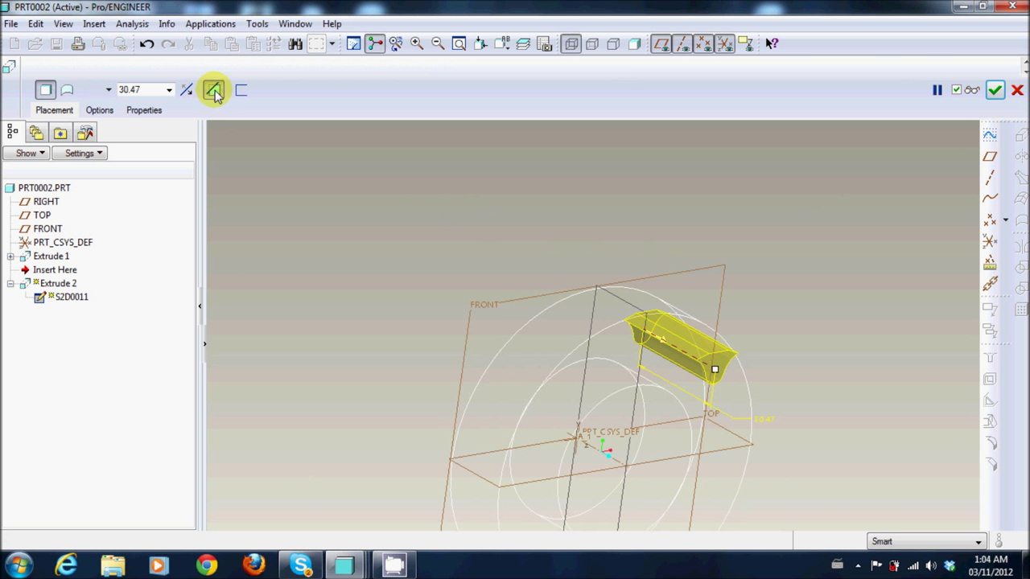
click(211, 89)
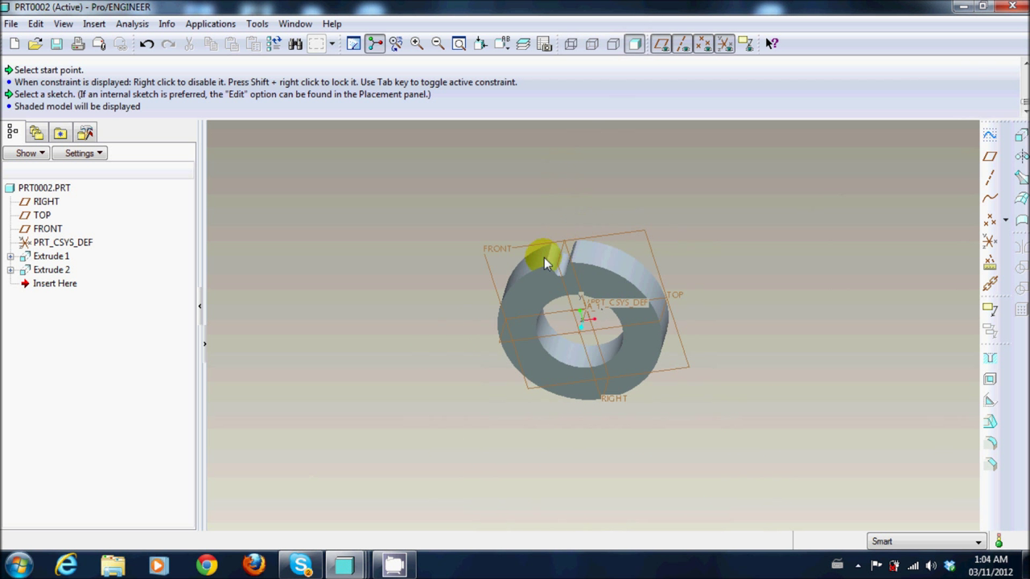
click(547, 266)
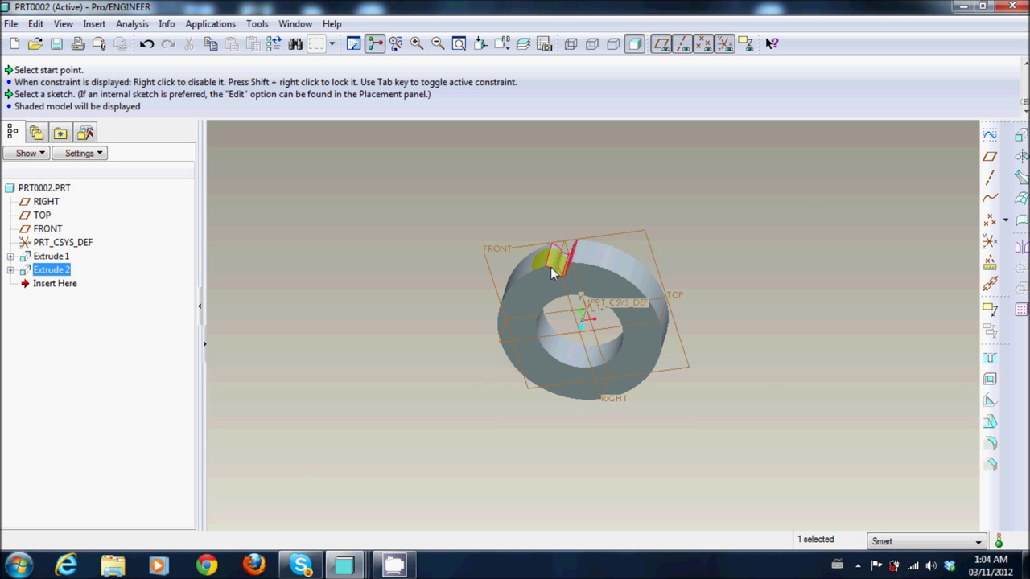
mouse_move(1017, 308)
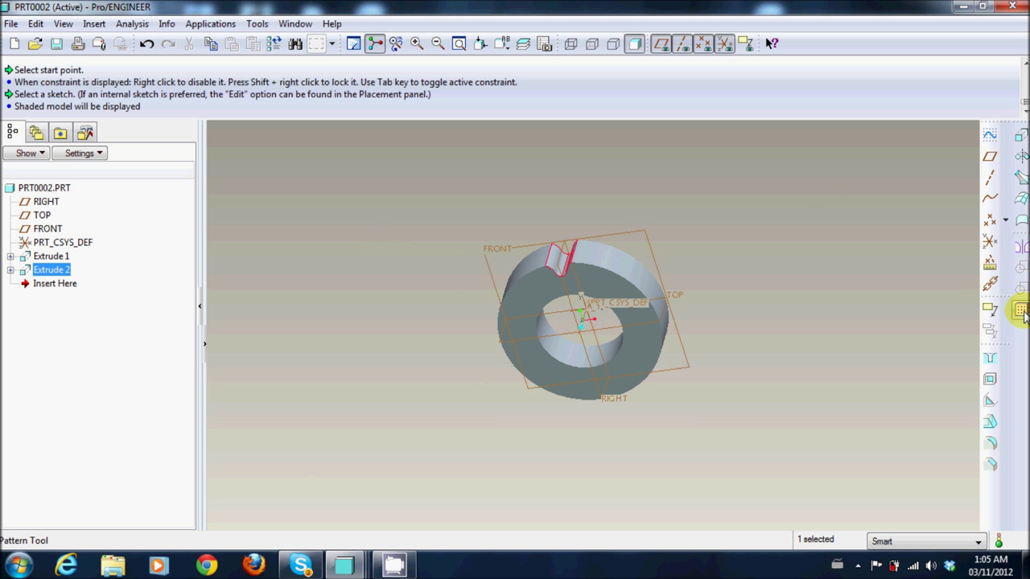
Pattern the tooth-gap cut around the axis with 18 members at 20° spacing.
click(1019, 306)
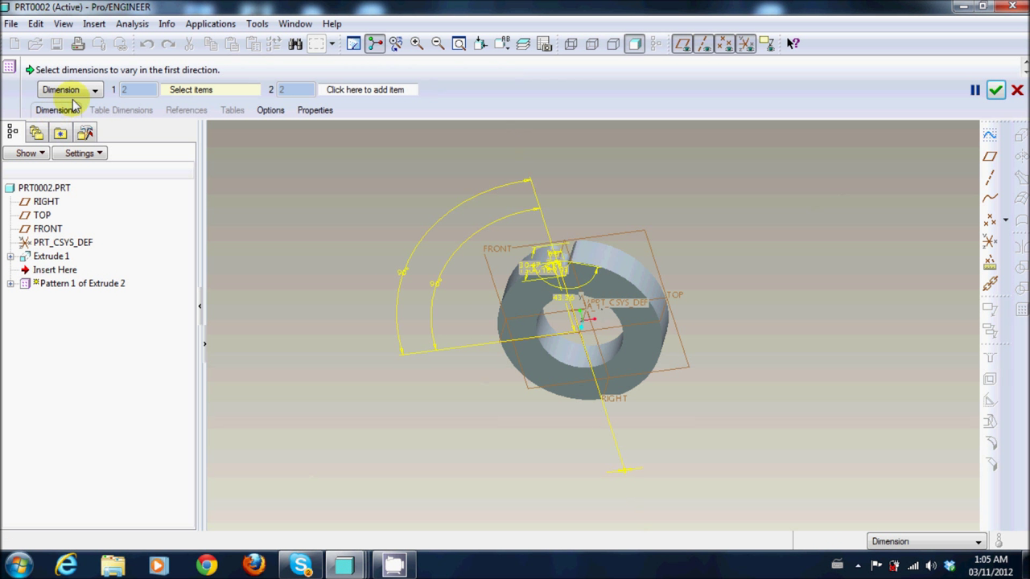
click(95, 91)
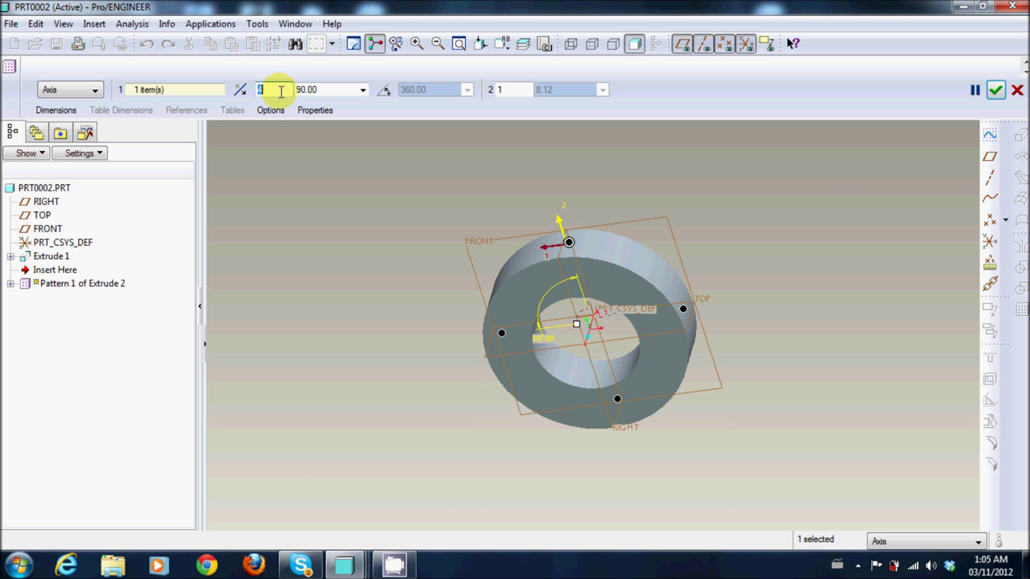
text(18)
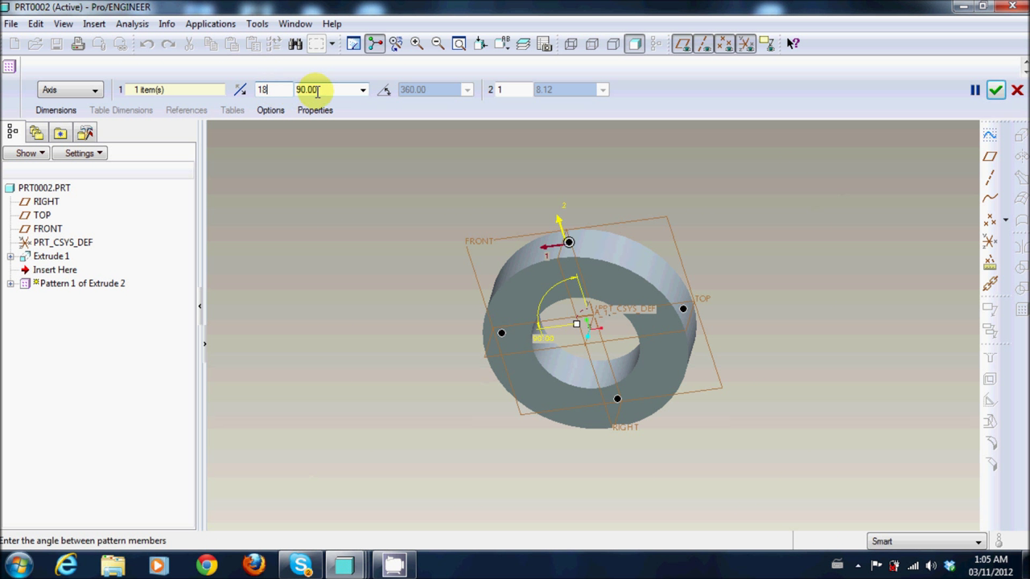
text(20)
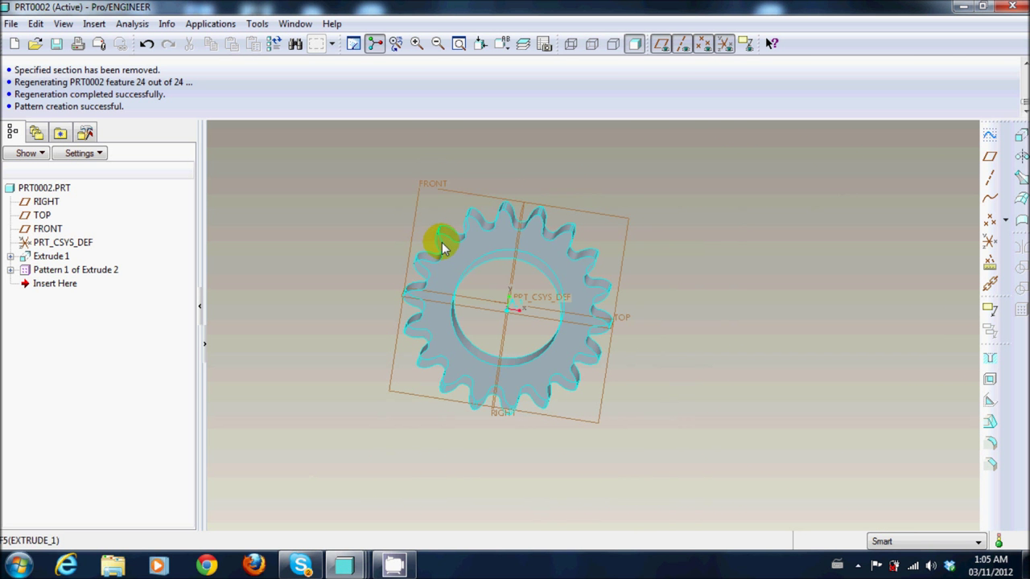
scroll(down, 3)
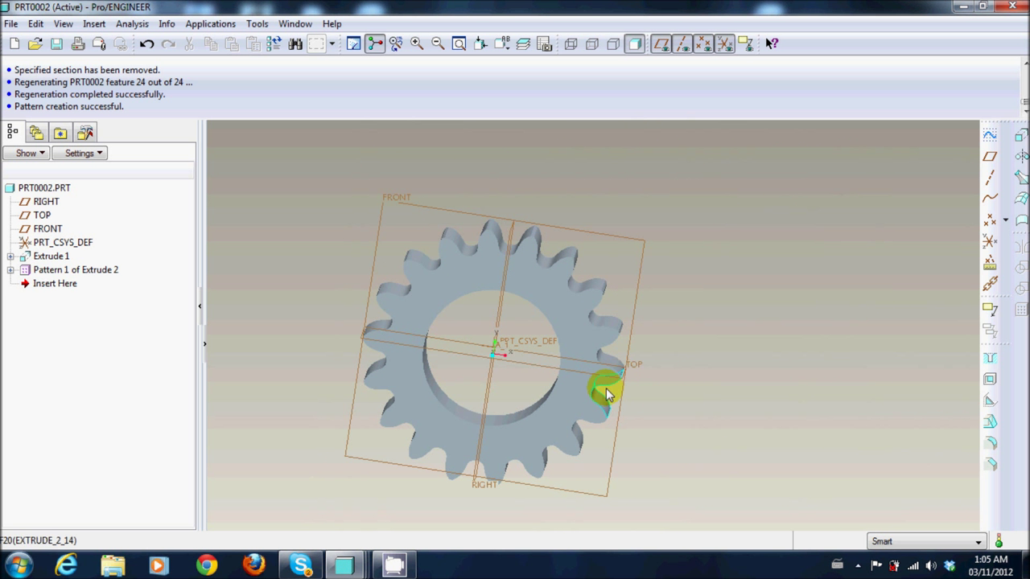
drag(607, 390, 681, 300)
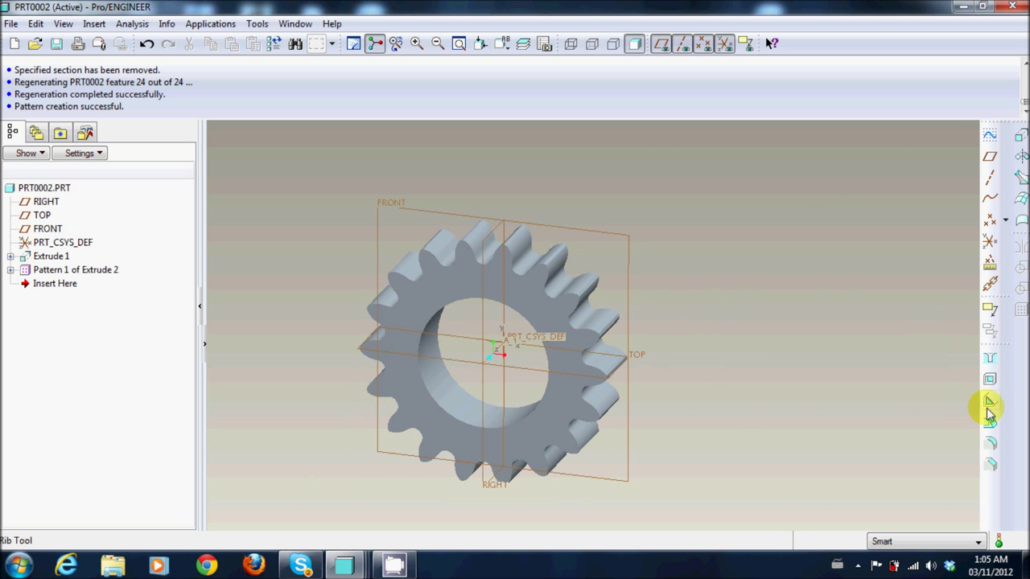
Add Chamfer 1, D x D 2.00, on both bore edges.
click(986, 402)
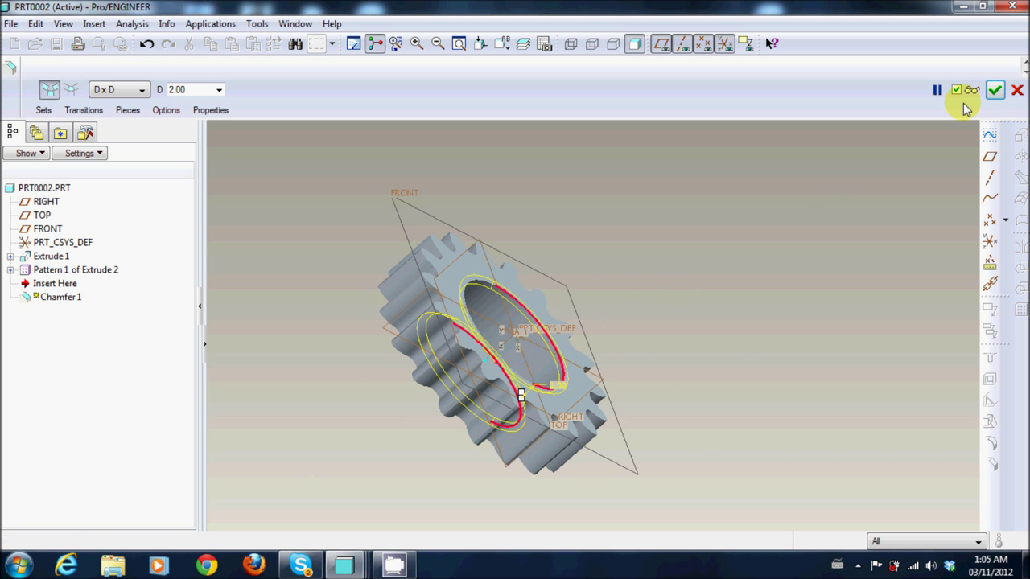
click(968, 91)
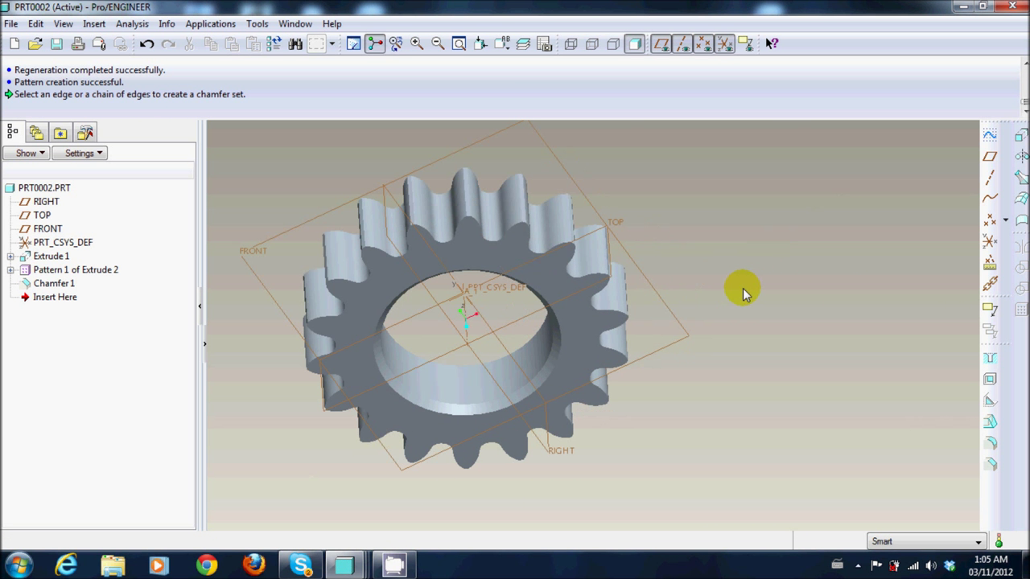
drag(740, 294, 669, 266)
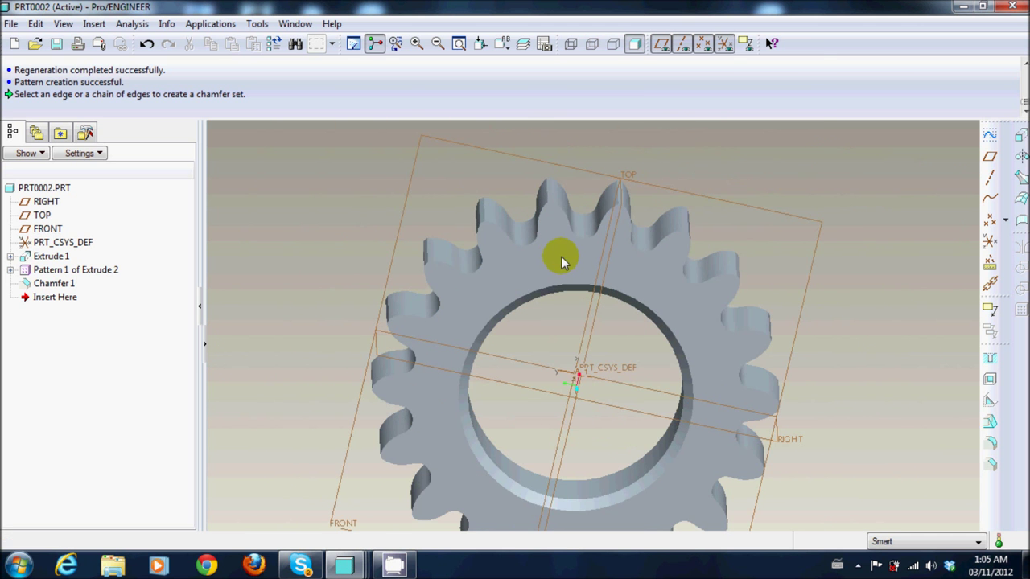
drag(563, 261, 847, 228)
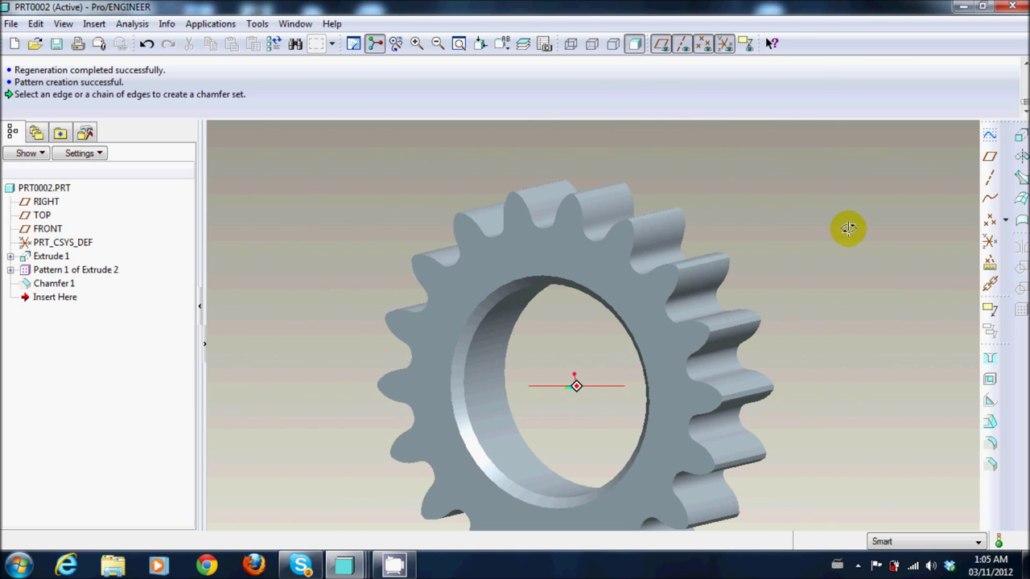
drag(849, 228, 342, 299)
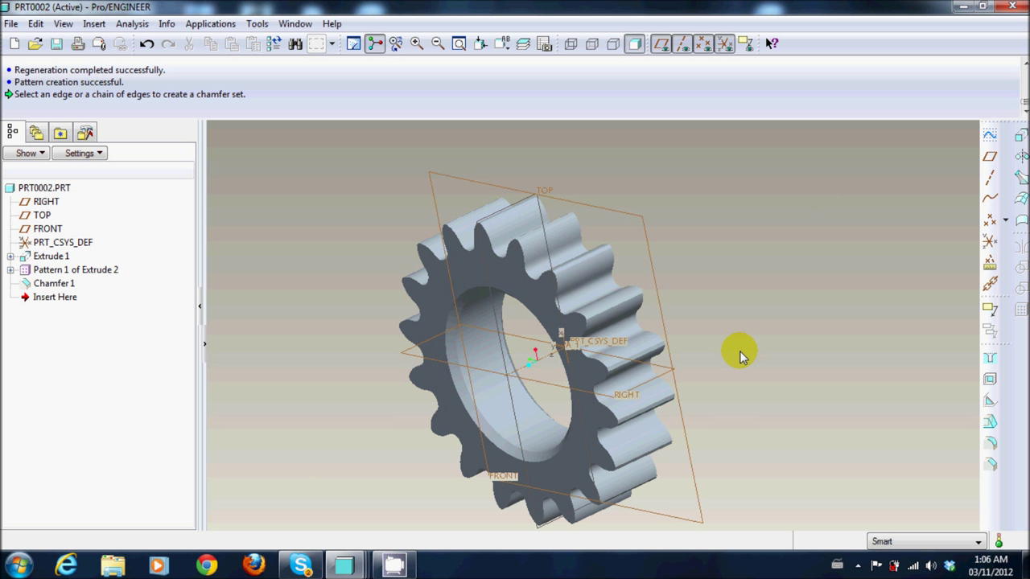
mouse_move(354, 265)
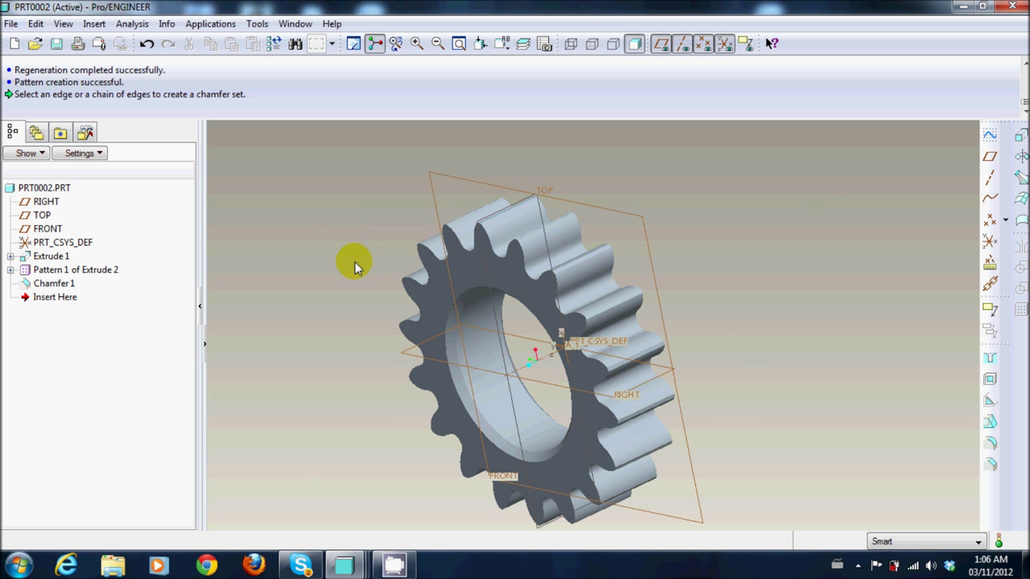